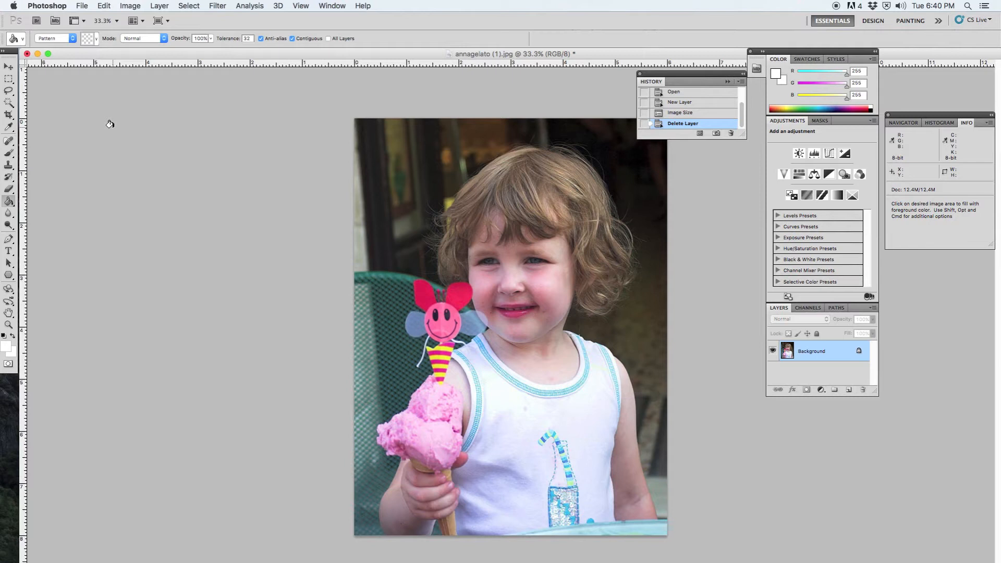
mouse_move(453, 95)
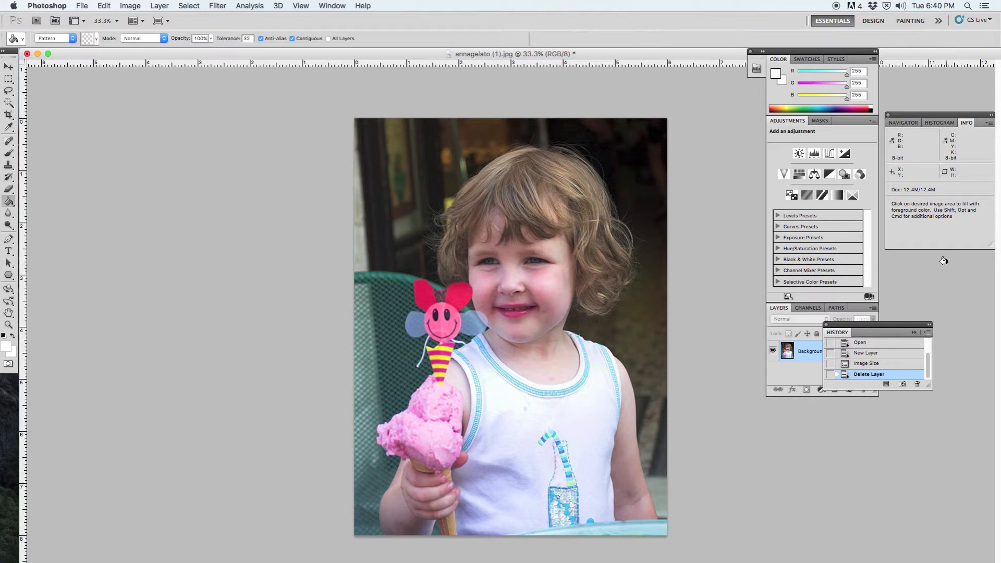
mouse_move(193, 88)
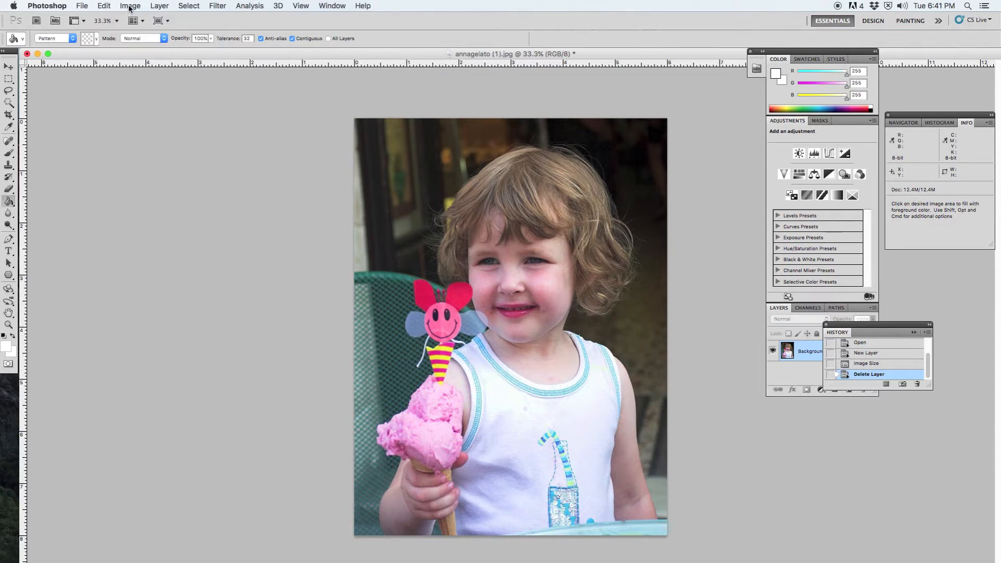
Check the photo's current pixel width in Image Size, closing it unchanged.
click(130, 5)
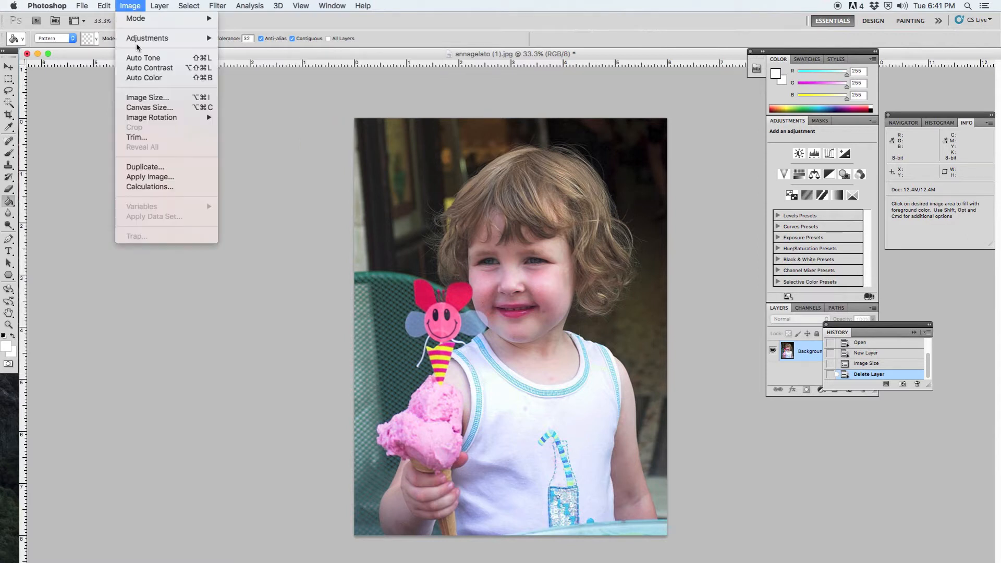
click(130, 6)
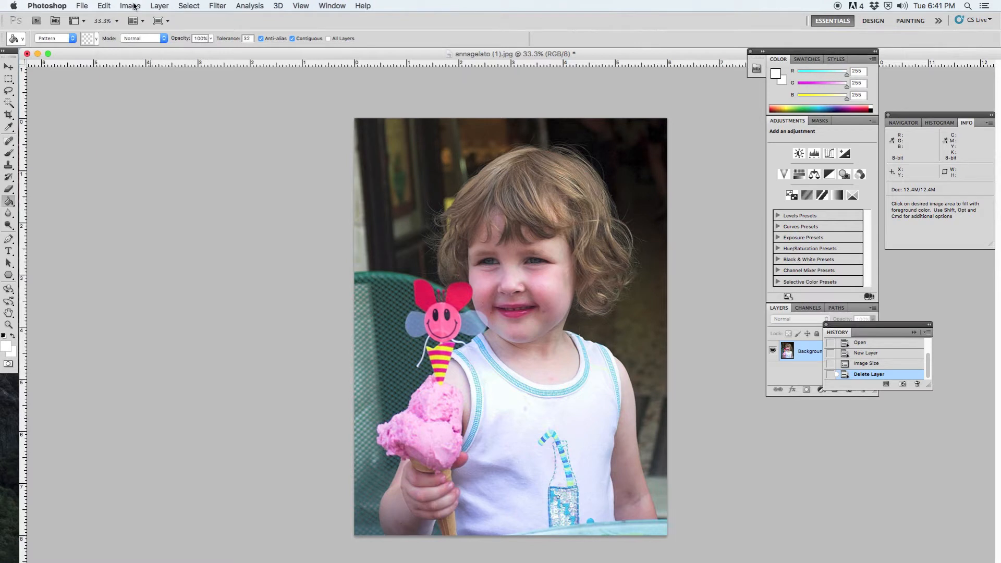
click(130, 5)
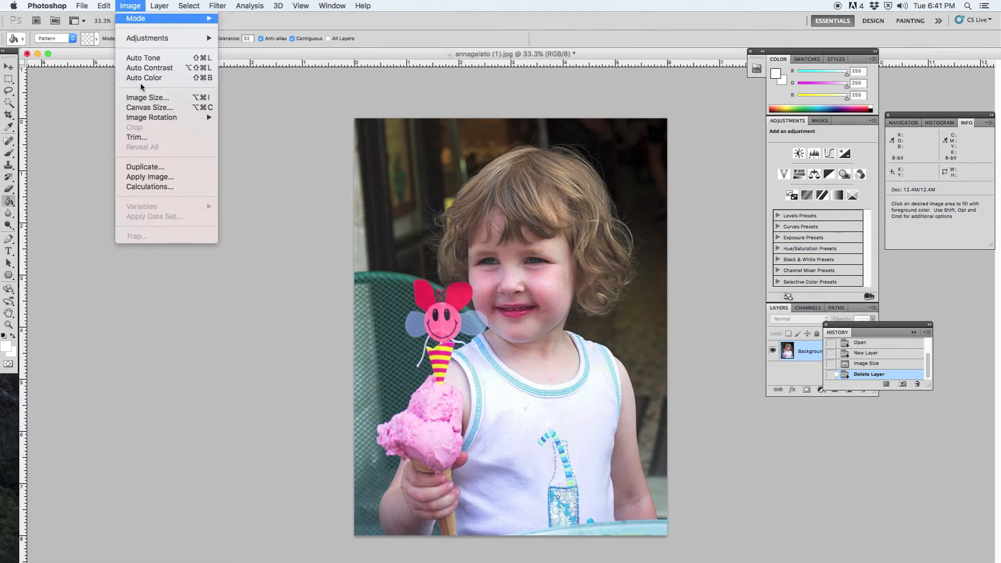
mouse_move(147, 97)
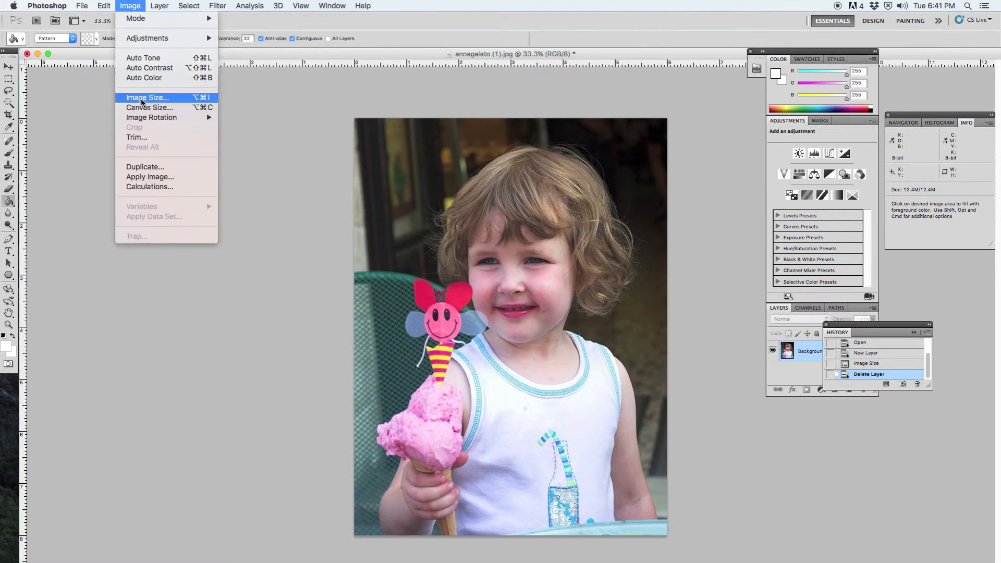
click(147, 97)
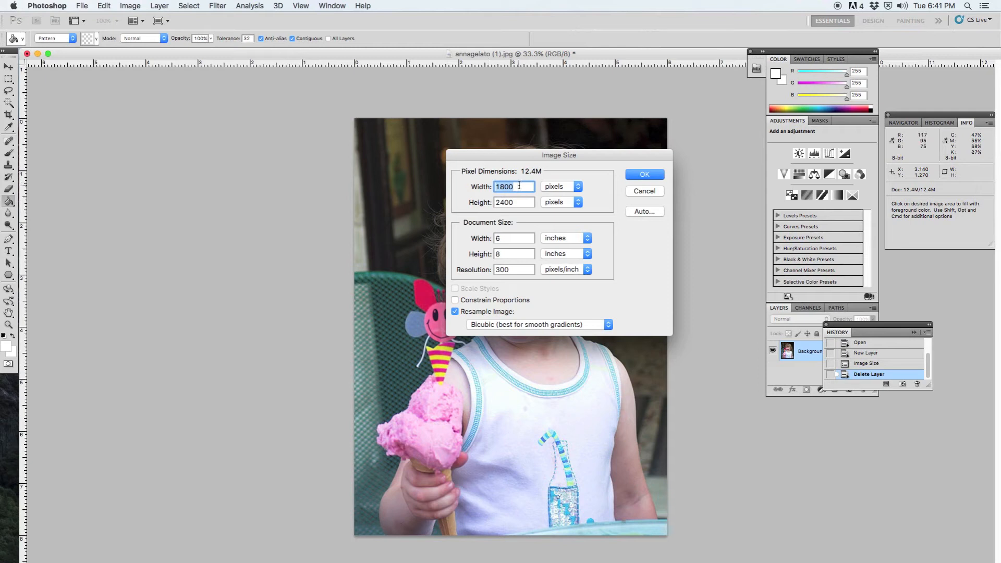
click(514, 201)
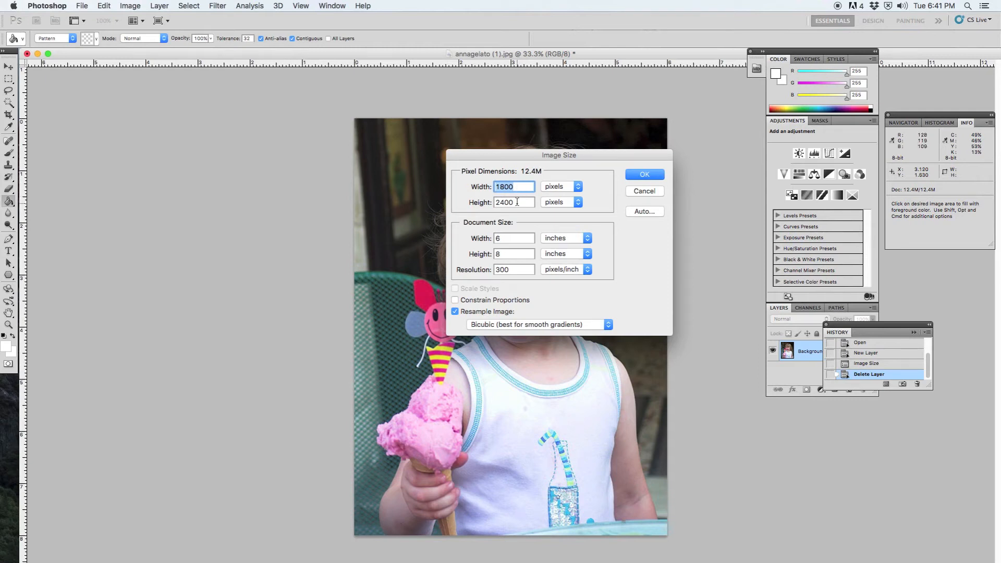
mouse_move(514, 201)
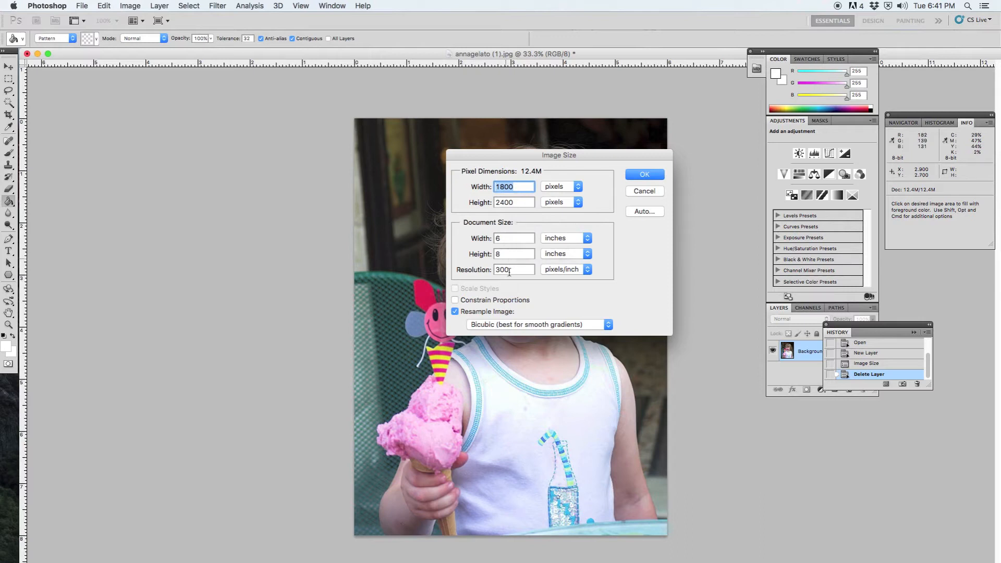
mouse_move(514, 269)
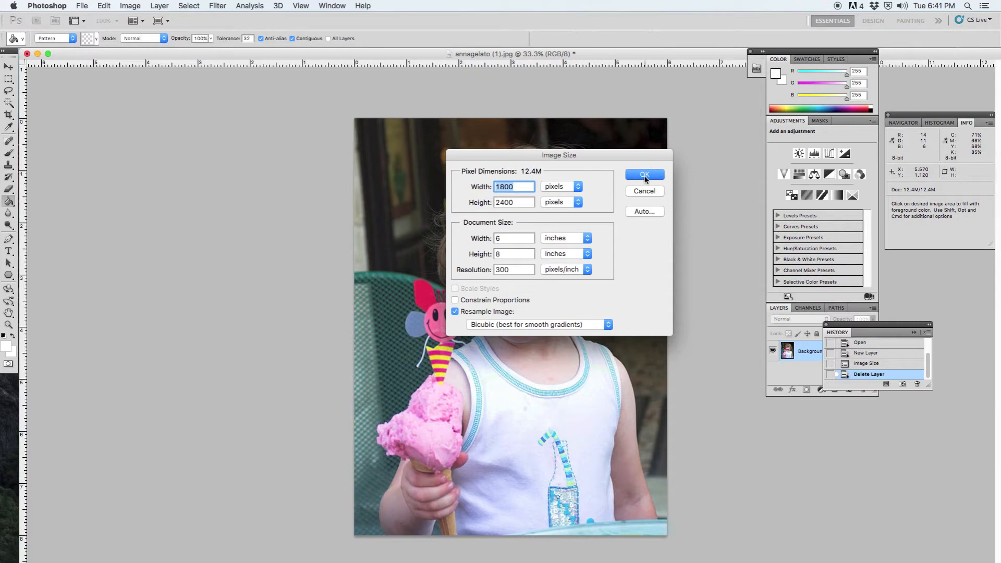
click(644, 175)
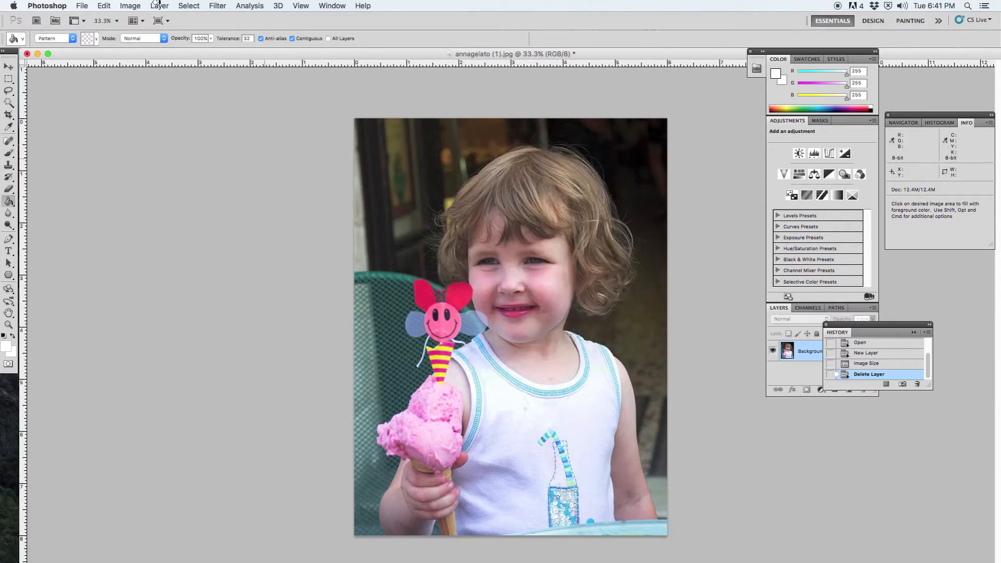
Create a new empty layer keeping the default name Layer 1.
click(159, 5)
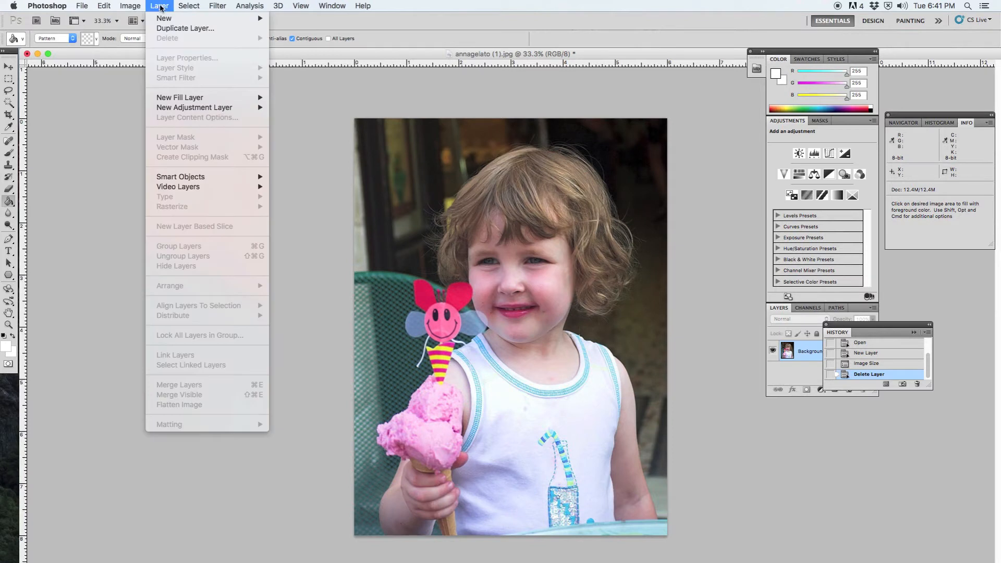
mouse_move(164, 18)
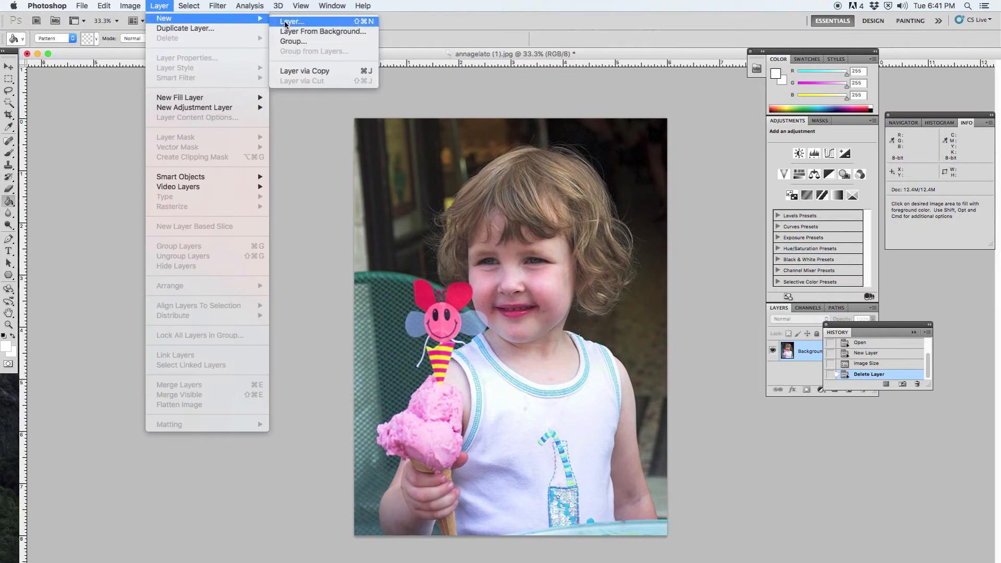
click(291, 20)
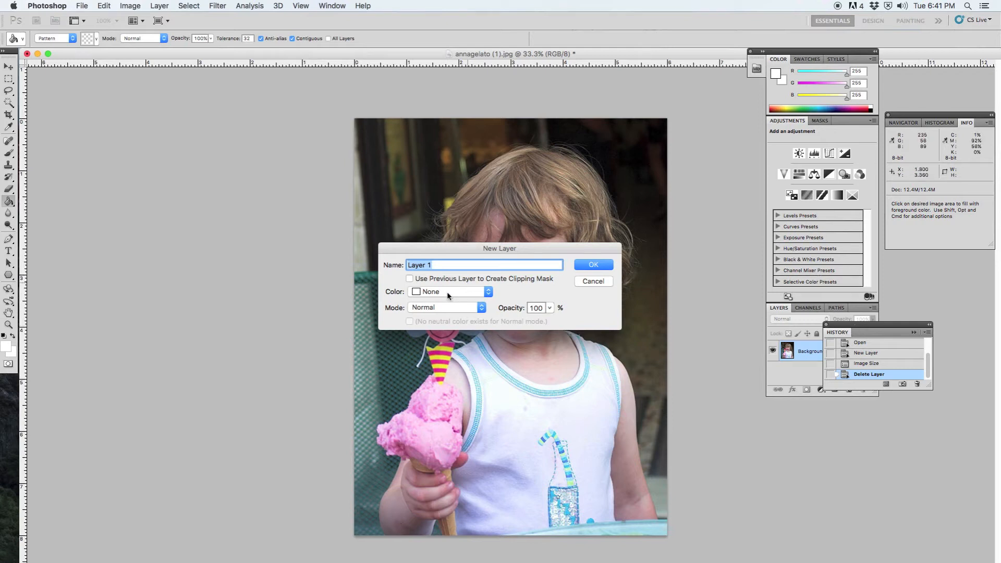
mouse_move(478, 296)
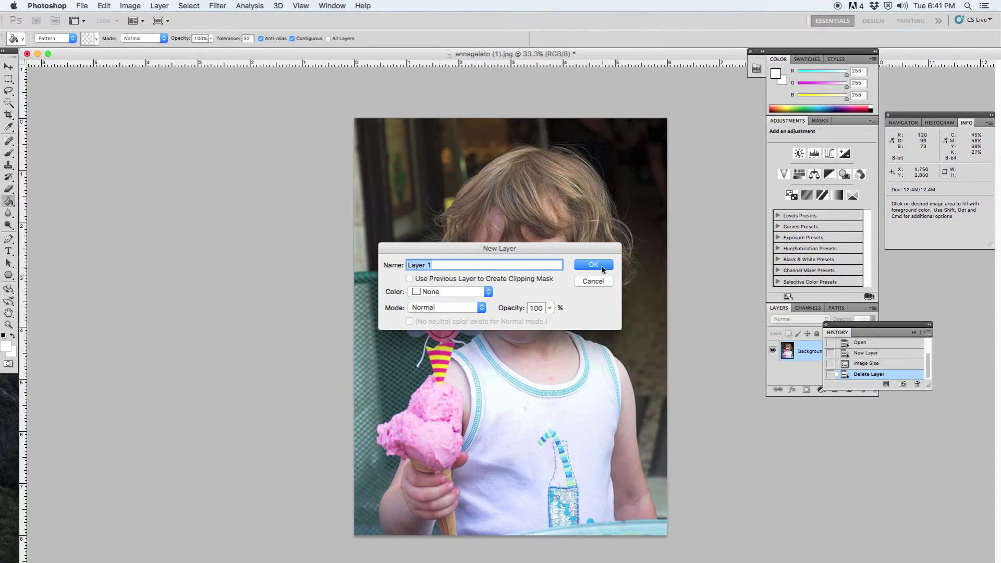
click(592, 264)
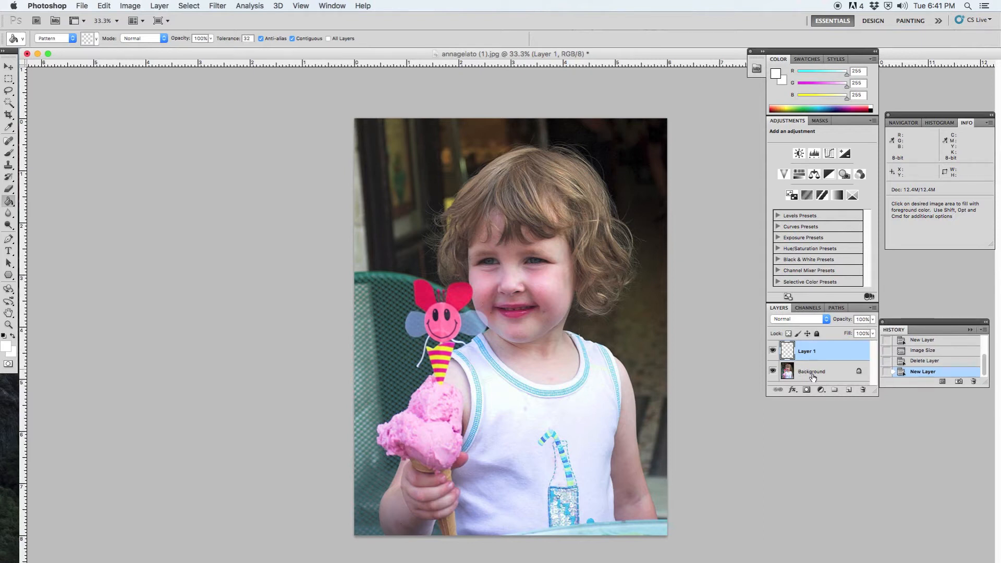
click(807, 350)
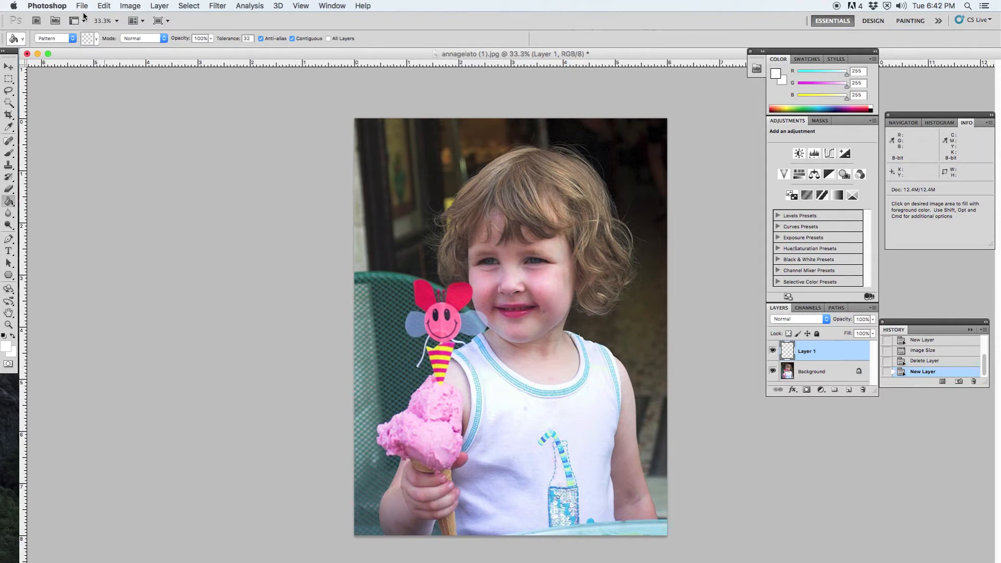
Set up a new document named '1/4 inch grid', 0.25 × 0.25 in, 300 ppi, transparent.
click(82, 5)
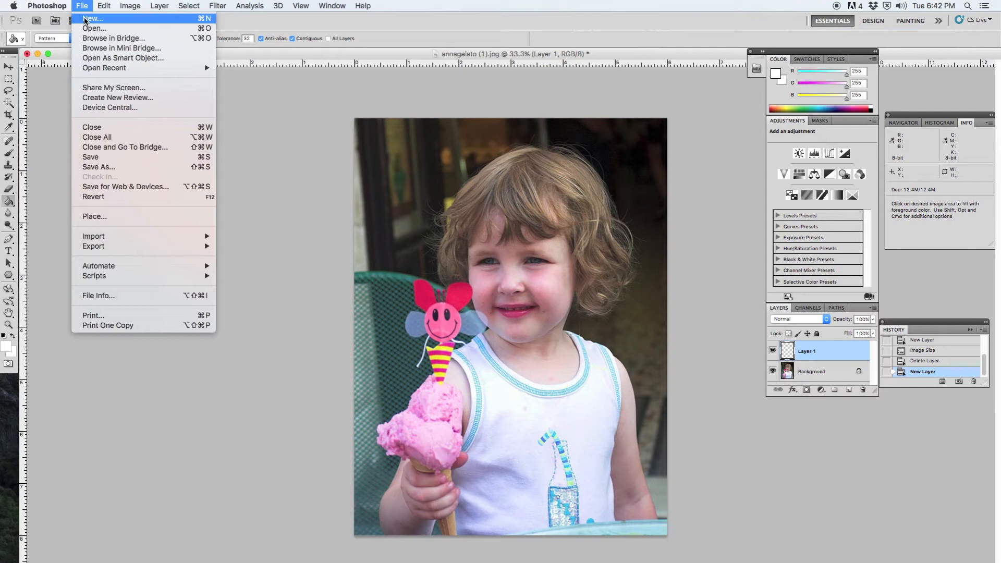
click(92, 18)
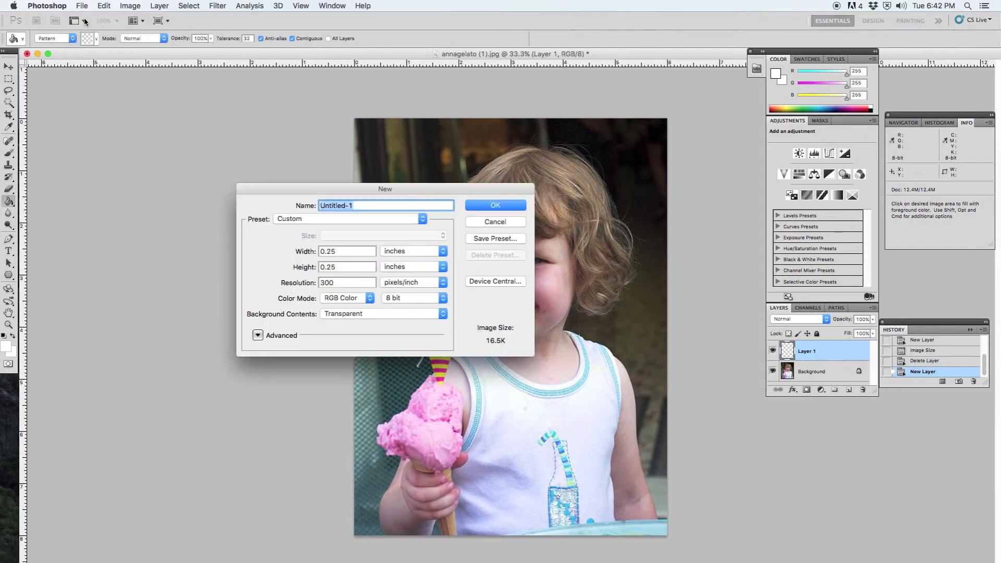
mouse_move(359, 279)
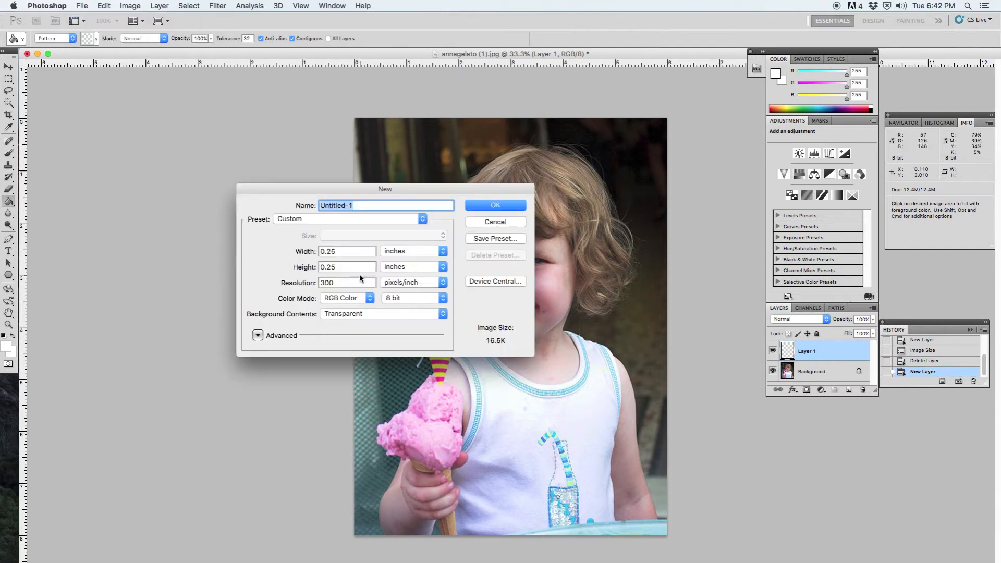
click(358, 205)
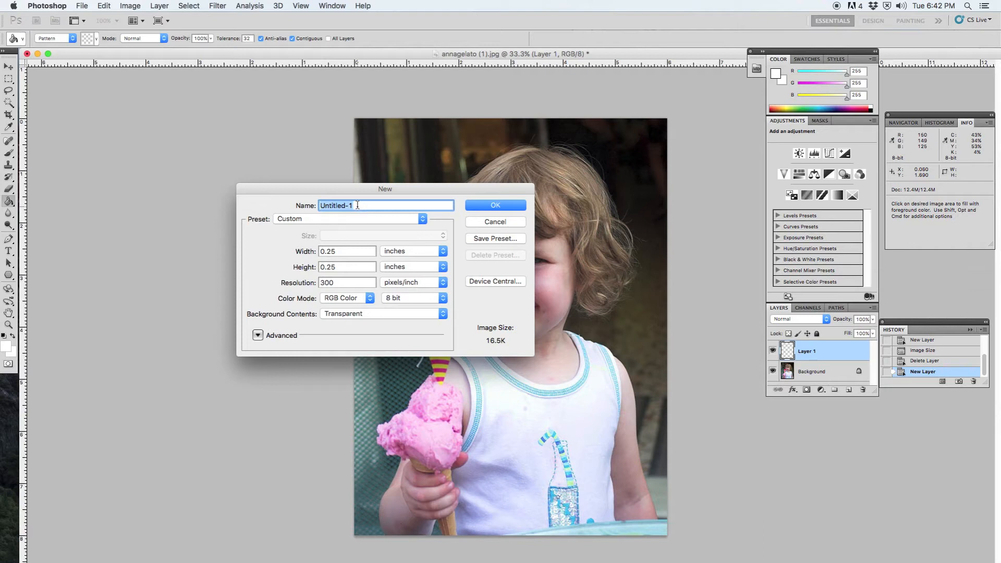
text(1/4 inch grid)
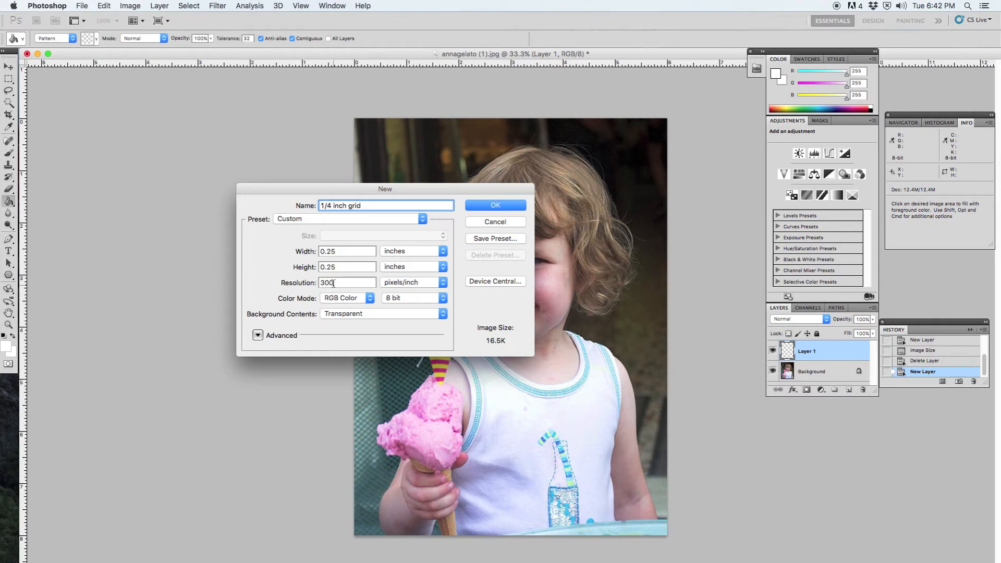
mouse_move(348, 282)
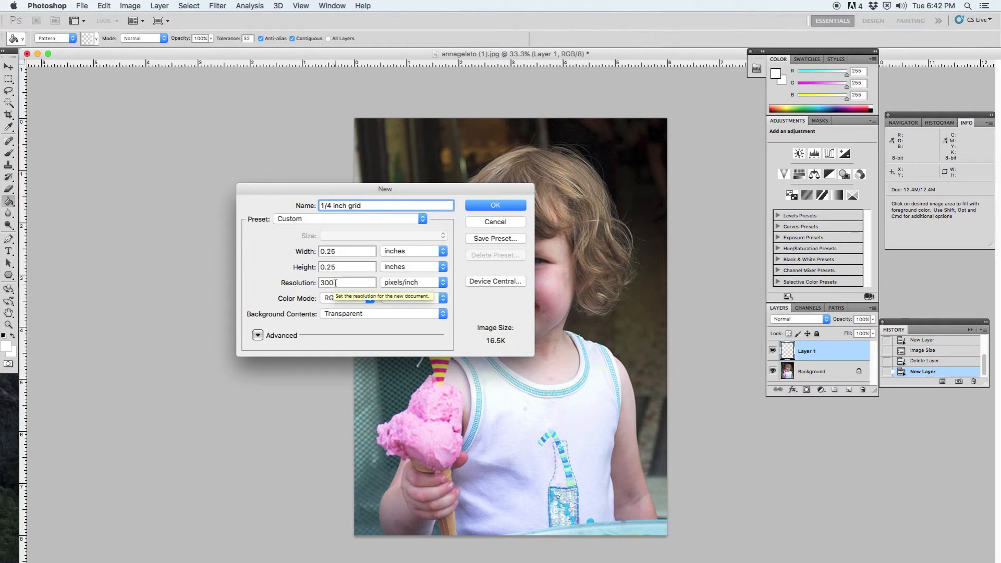
click(360, 204)
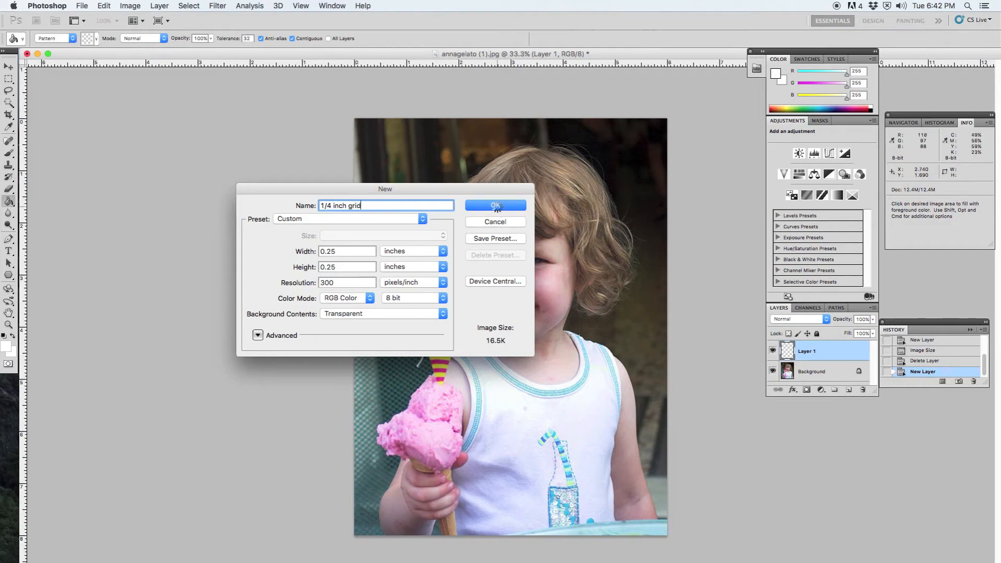
Confirm the New dialog to create the transparent '1/4 inch grid' document.
click(494, 205)
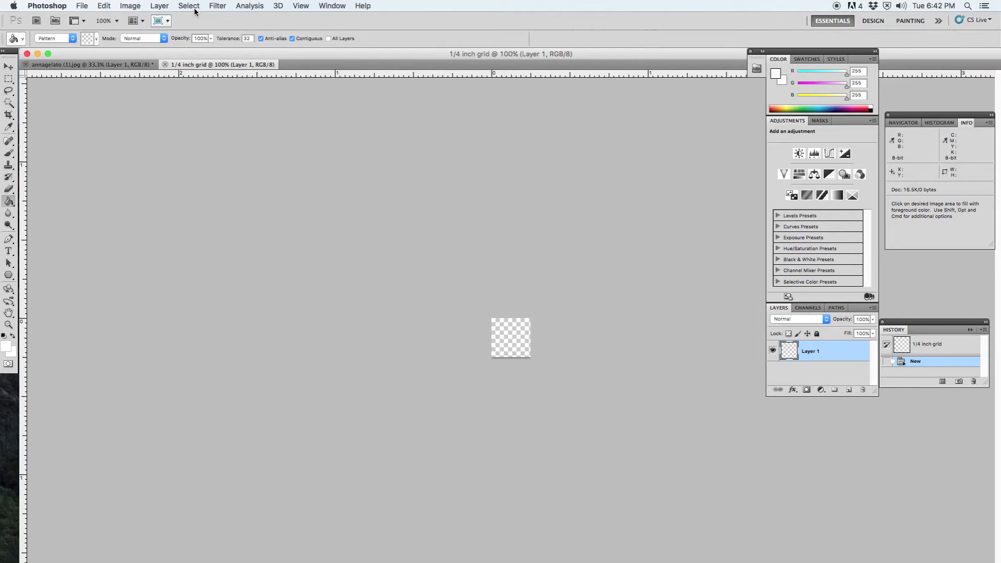
click(188, 6)
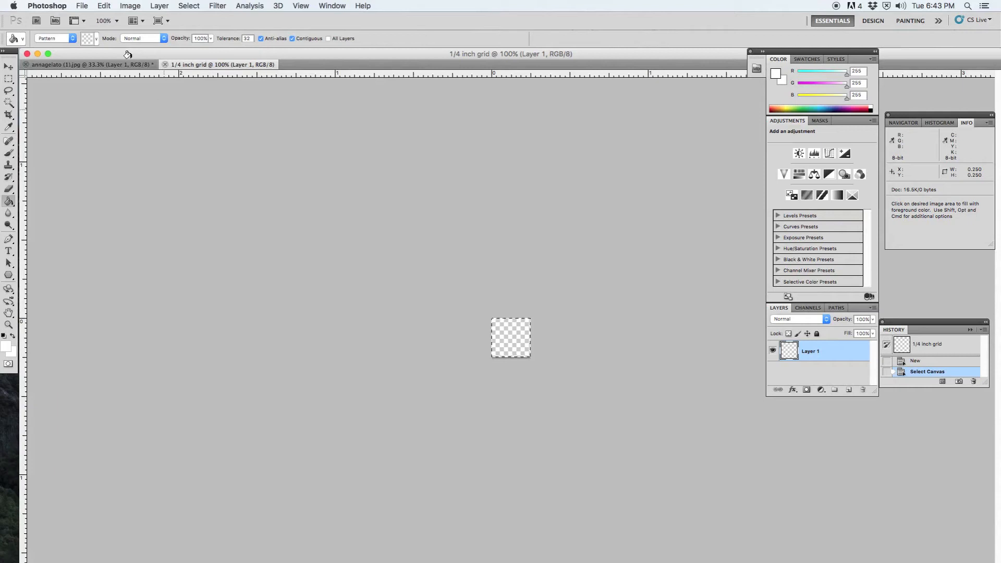
Apply a 1 px white stroke inside the canvas edge using Edit > Stroke.
click(104, 6)
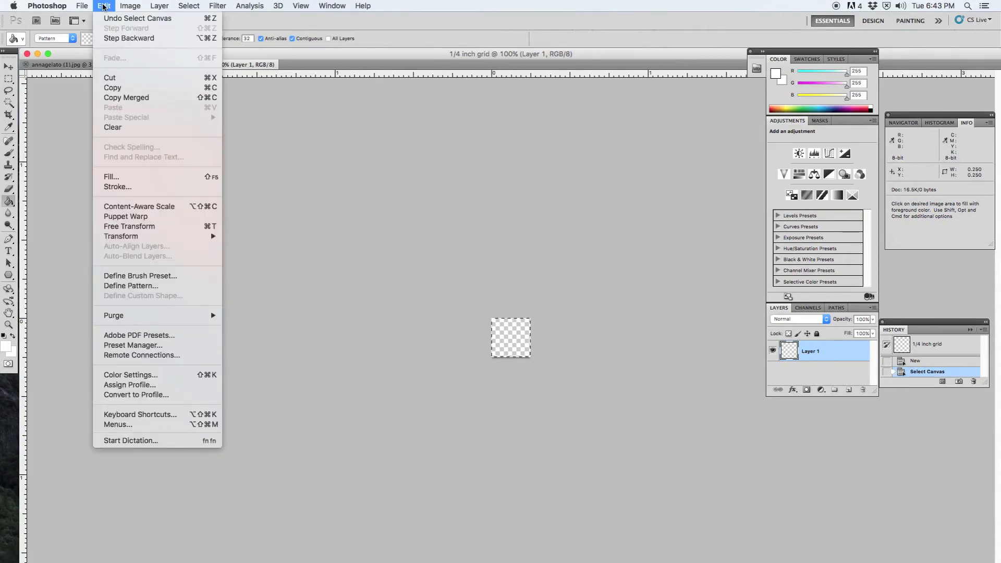
mouse_move(118, 188)
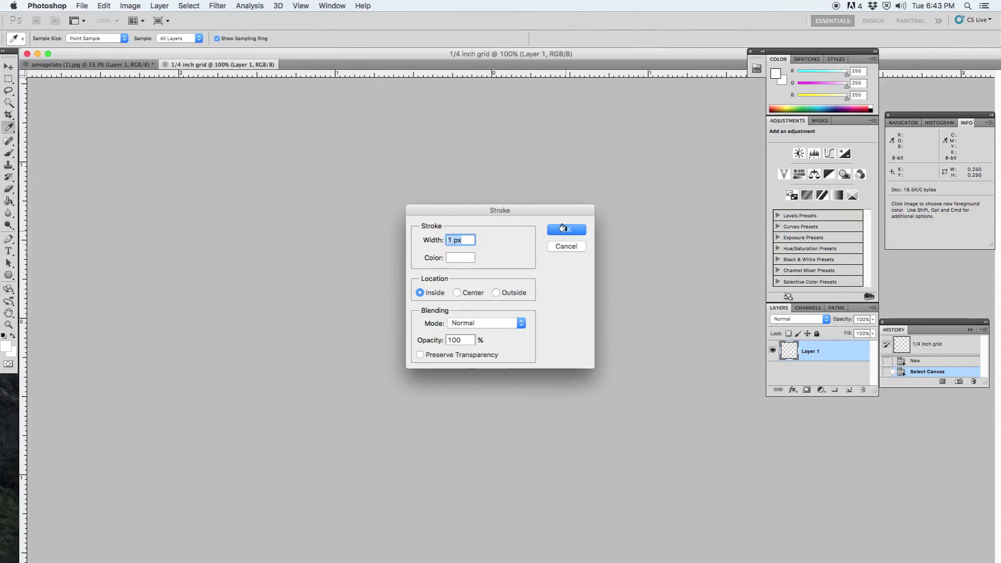
click(564, 229)
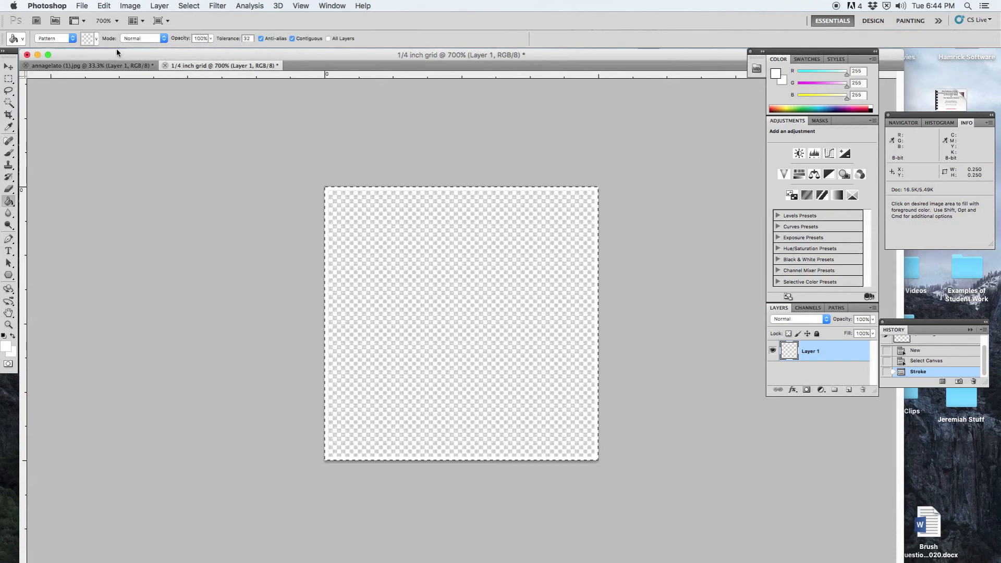
Define the stroked canvas as a pattern named '1/4 inch grid'.
click(103, 6)
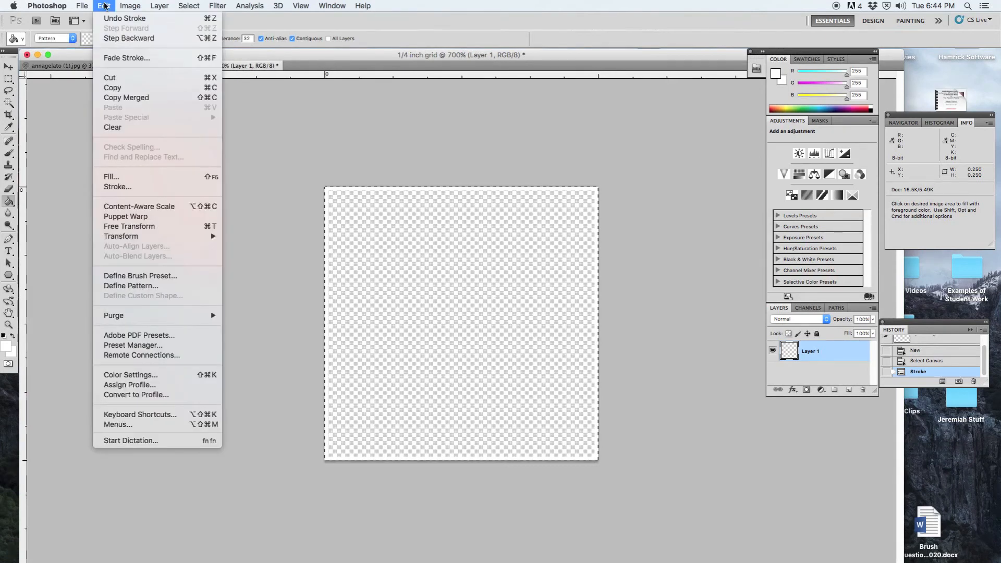
mouse_move(128, 259)
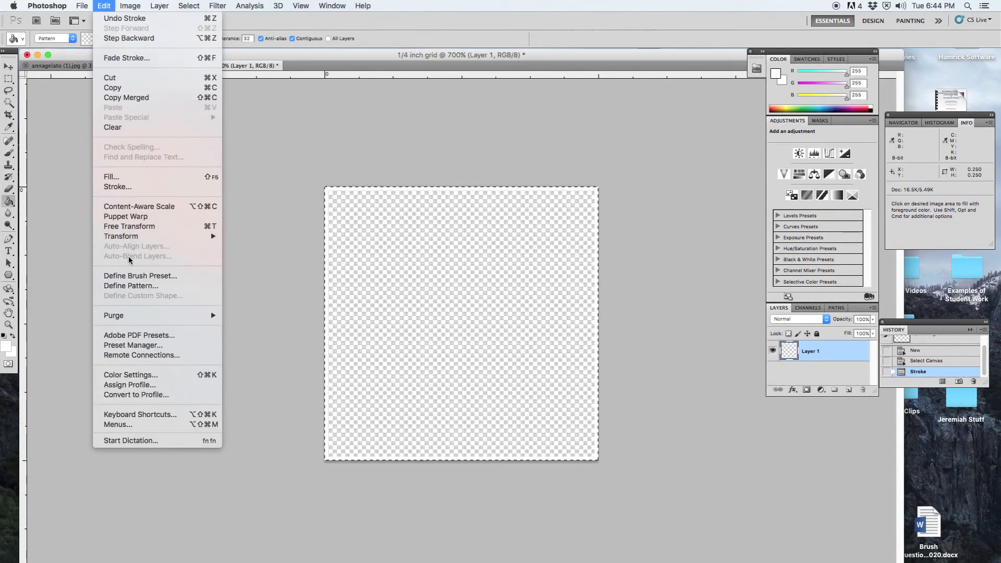
mouse_move(130, 285)
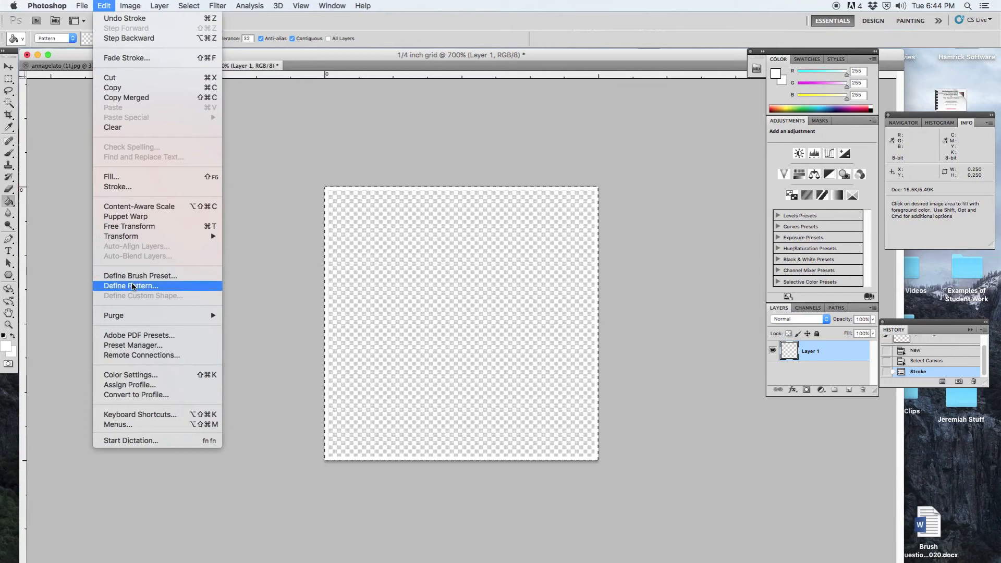
click(131, 286)
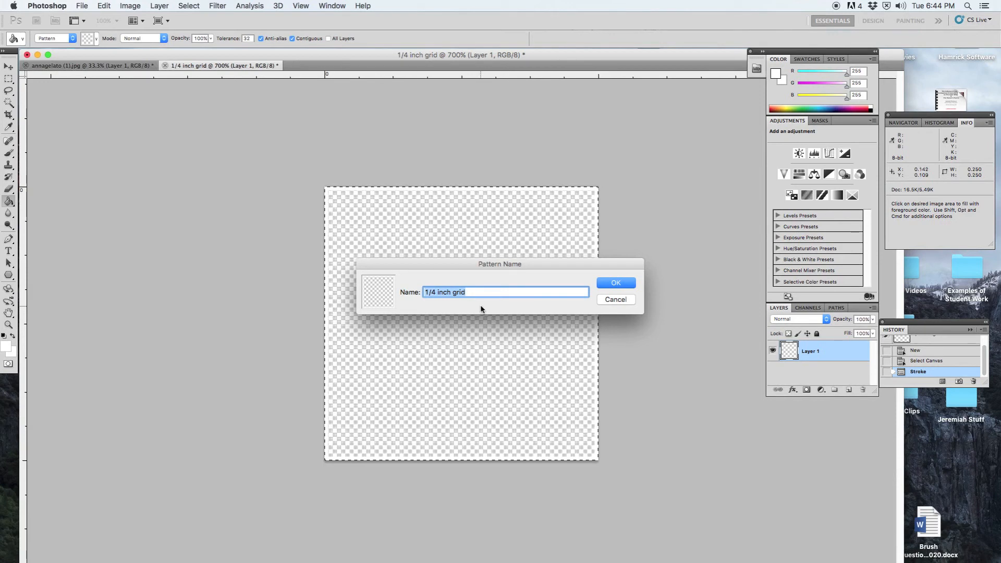
mouse_move(491, 308)
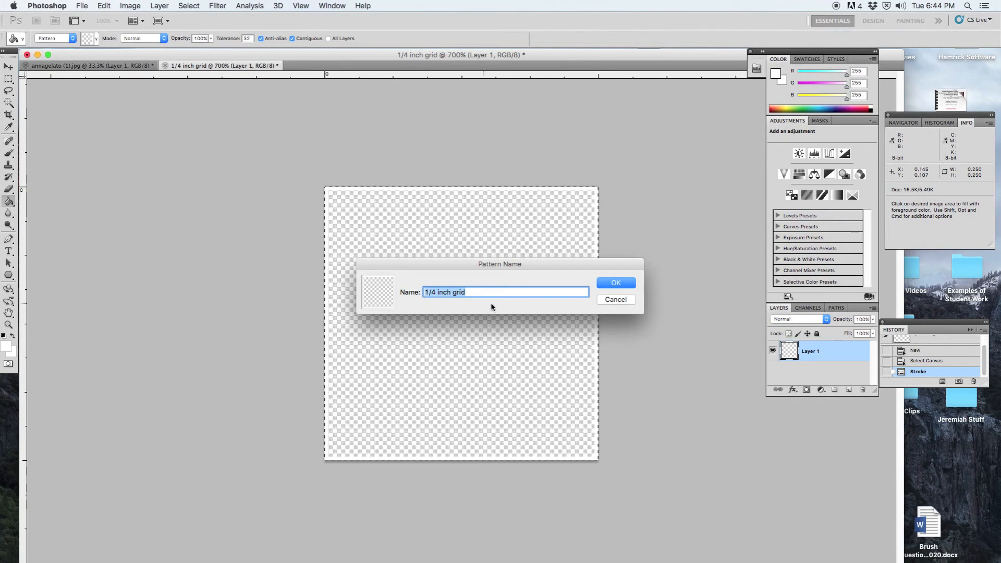
click(614, 283)
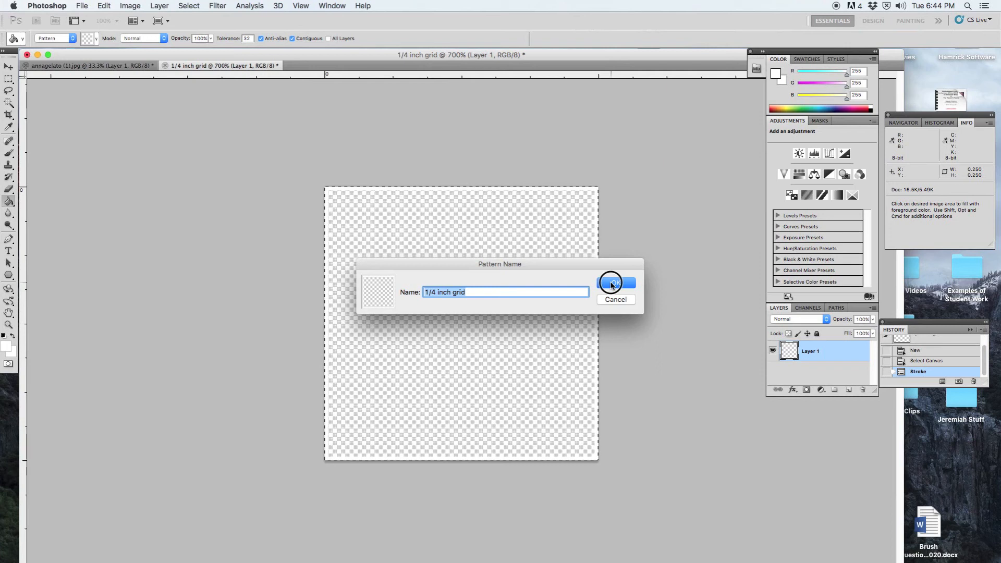
click(612, 284)
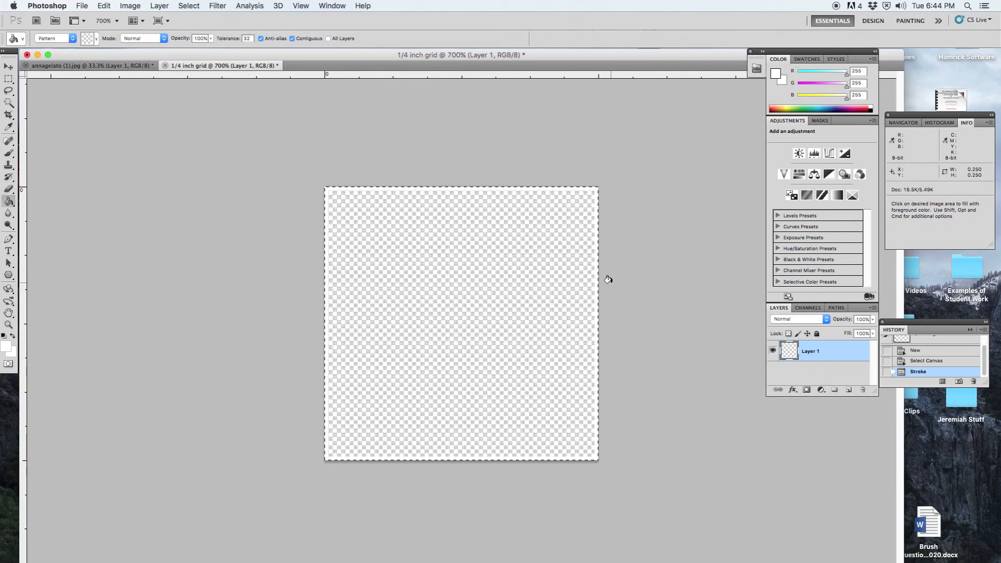
mouse_move(388, 256)
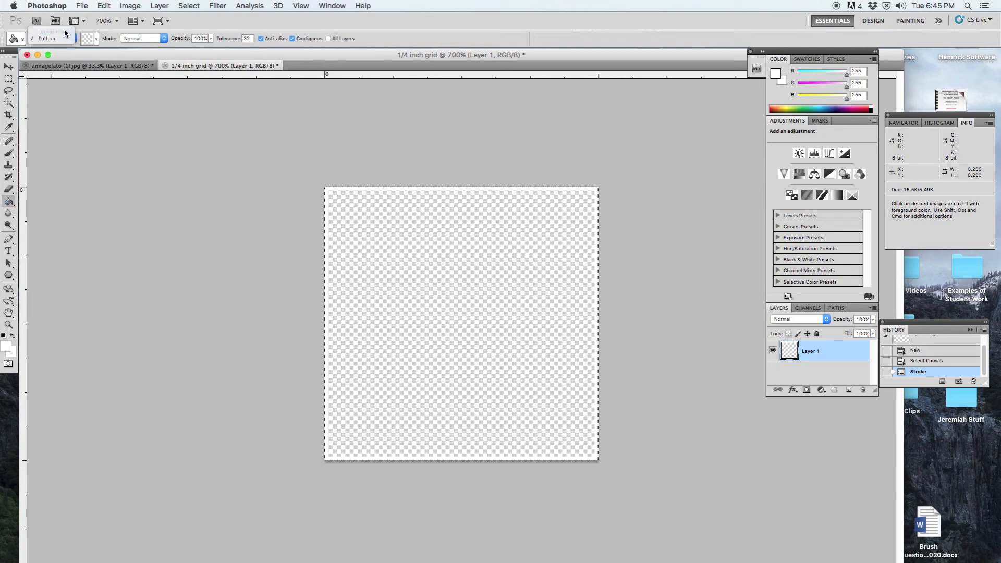
Switch the Paint Bucket fill source to Pattern and show the pattern choices.
click(45, 37)
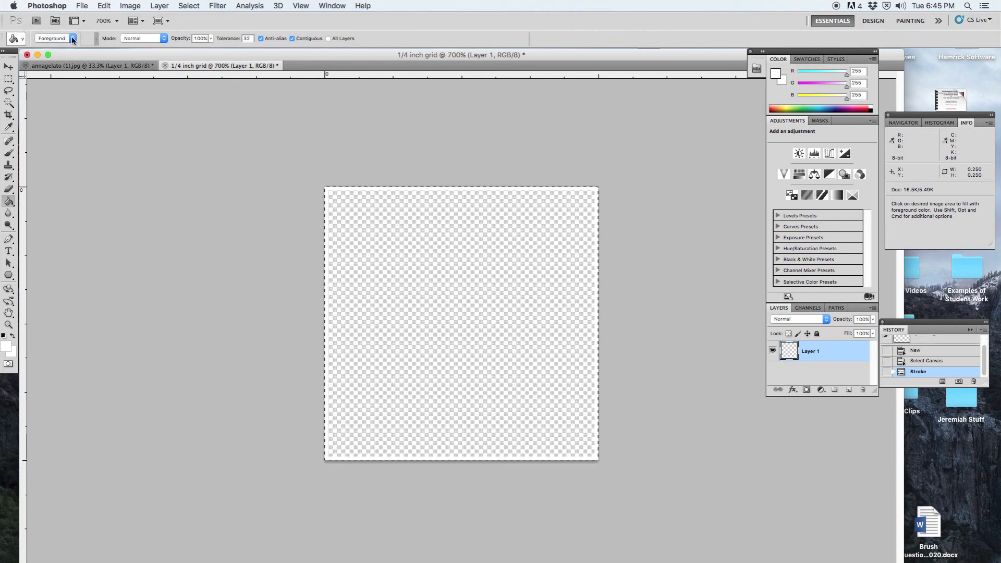
click(56, 38)
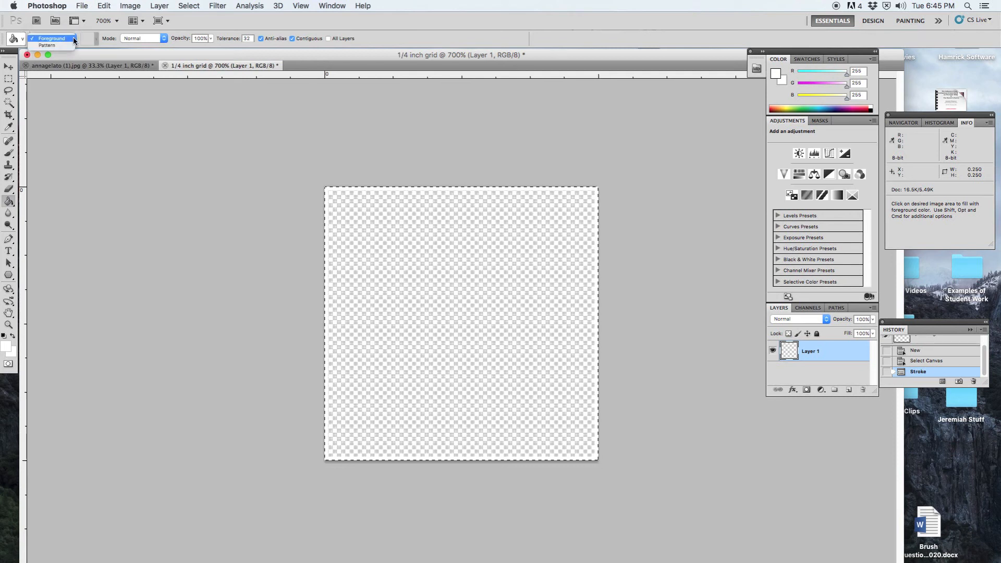
click(51, 38)
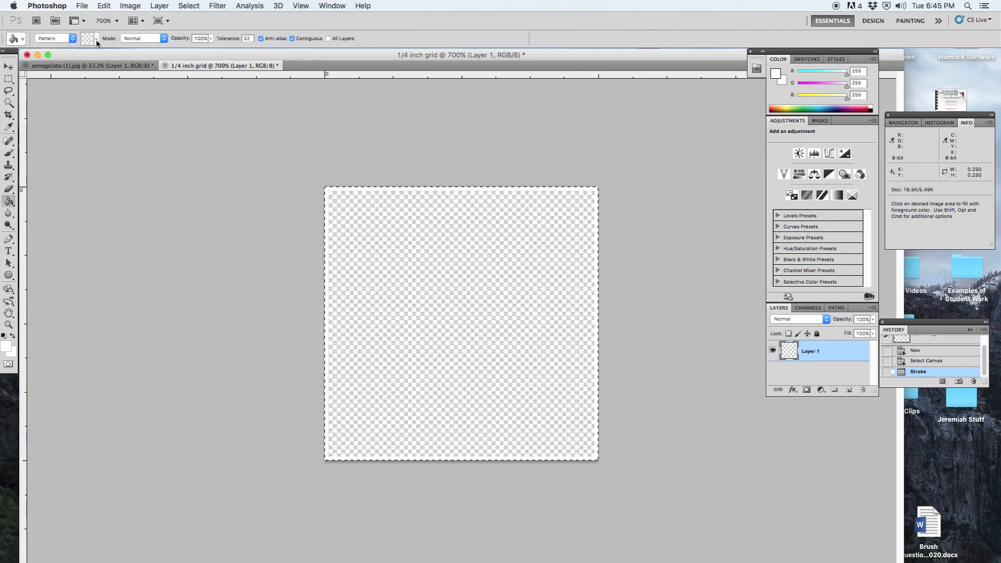
mouse_move(96, 43)
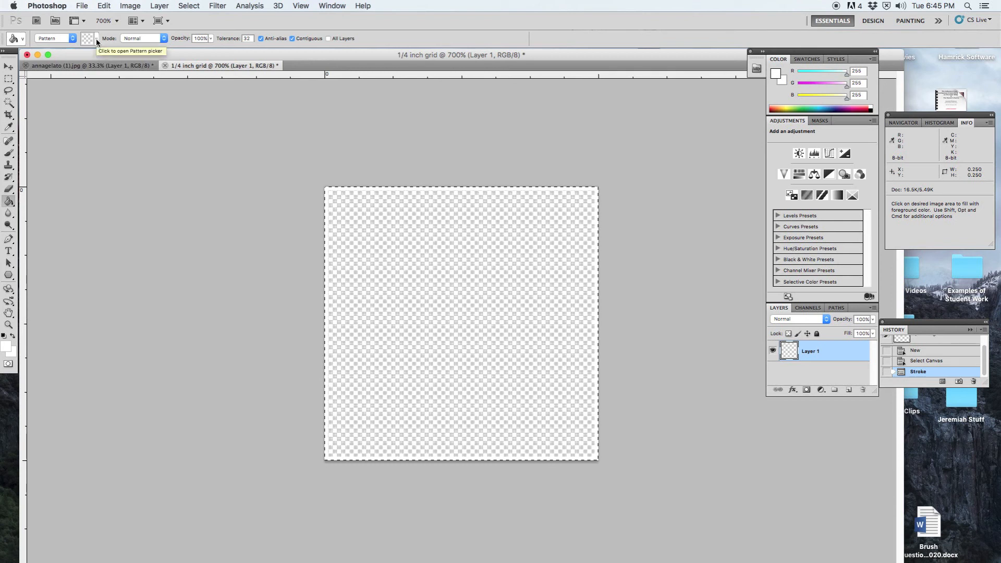
click(88, 38)
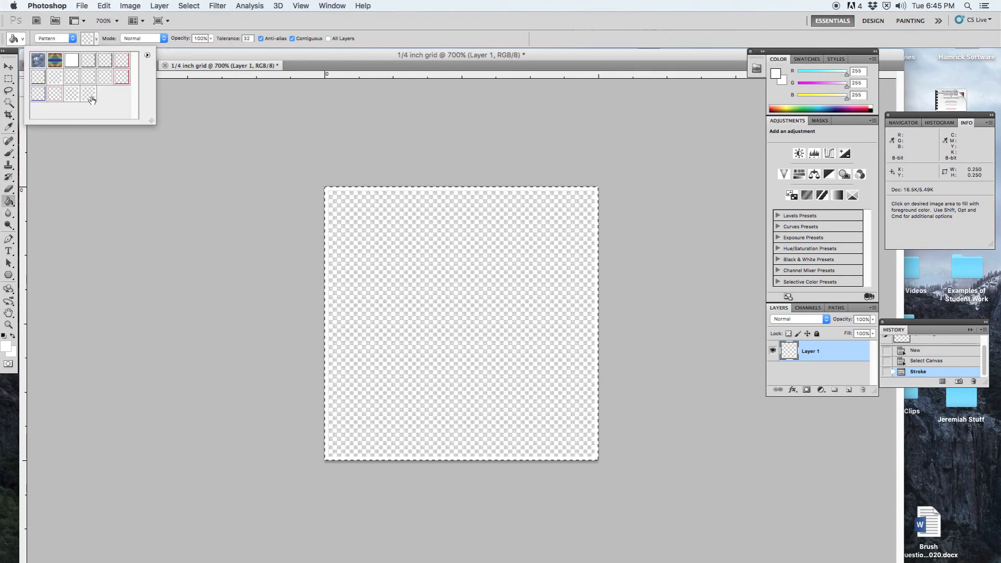
mouse_move(91, 96)
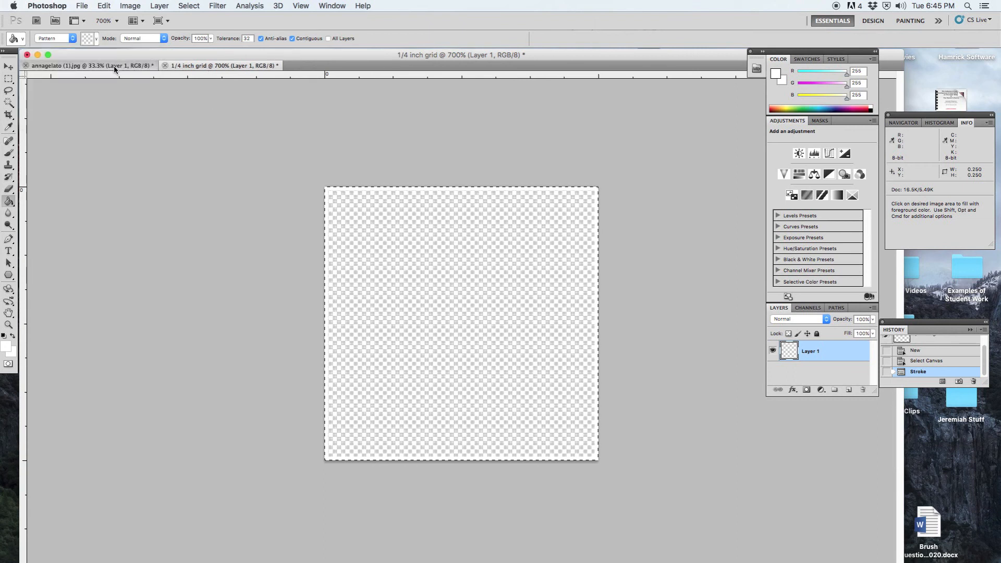
Fill Layer 1 of the annagelato photo with the quarter-inch grid pattern.
click(89, 65)
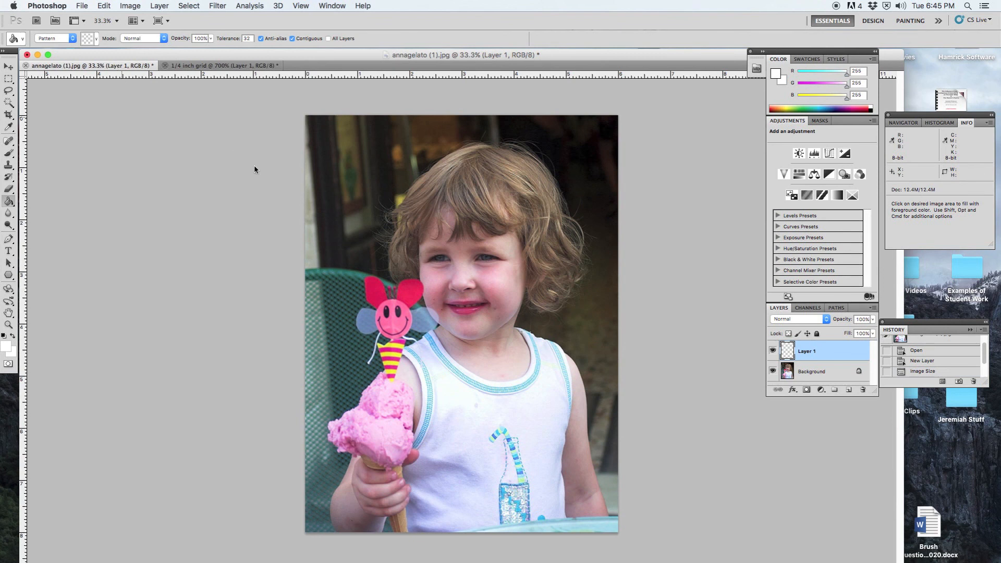
double_click(808, 351)
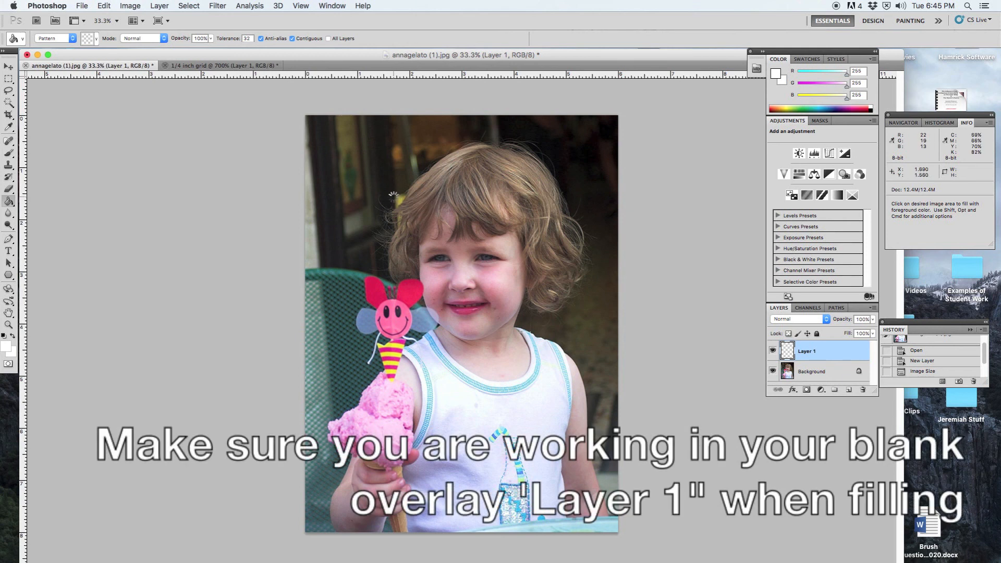
click(390, 193)
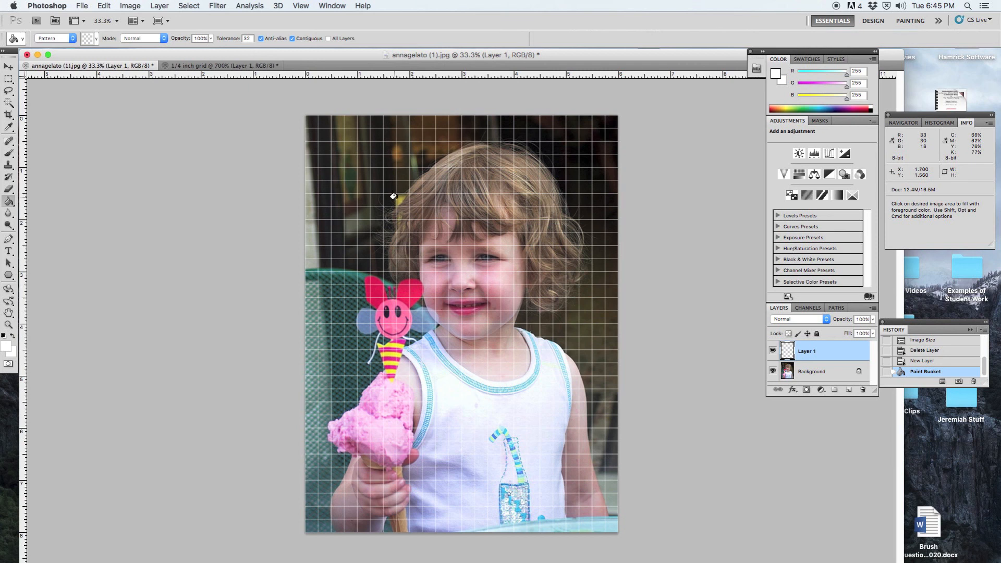
mouse_move(219, 96)
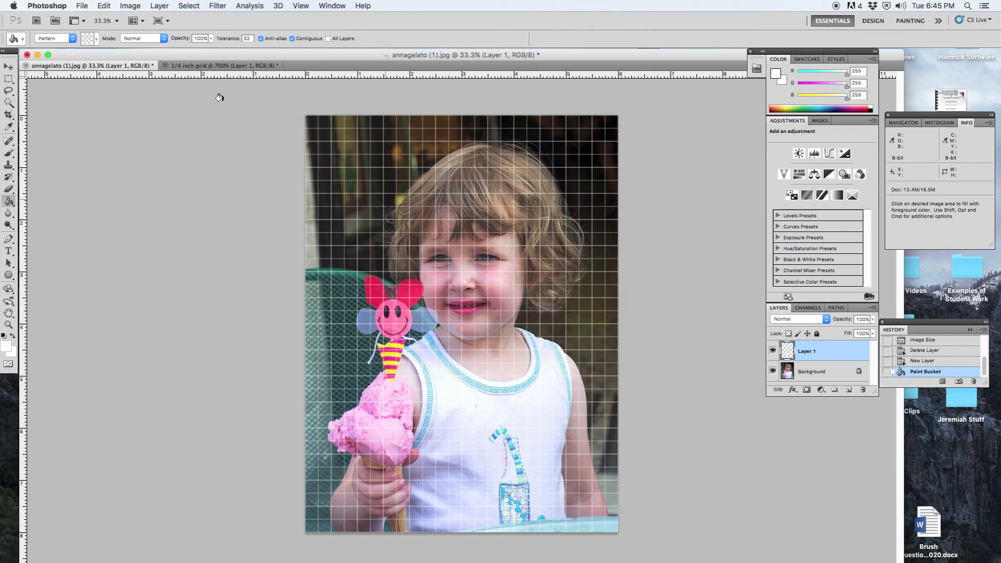
Open the Layer menu to flatten the gridded photo.
click(159, 5)
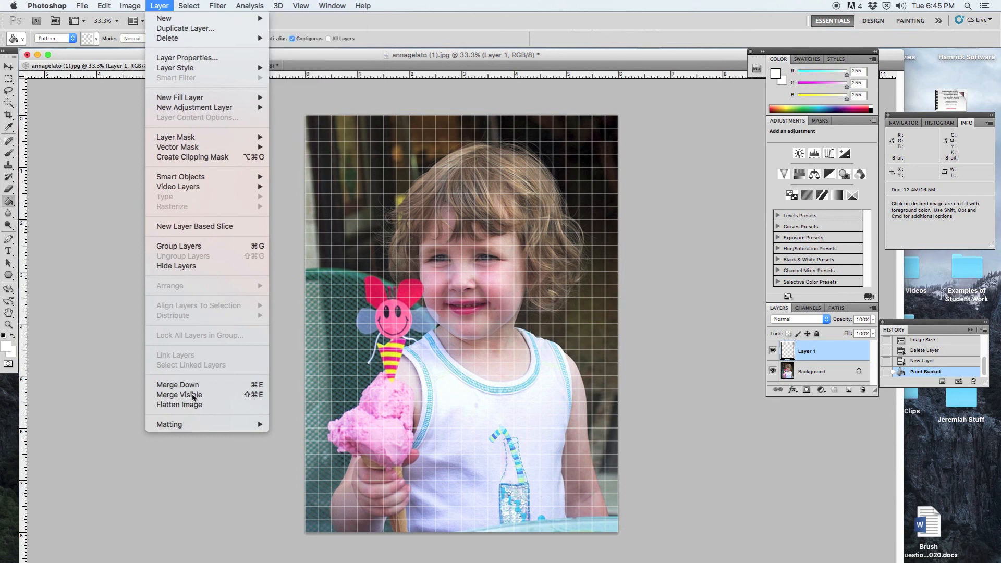
mouse_move(179, 404)
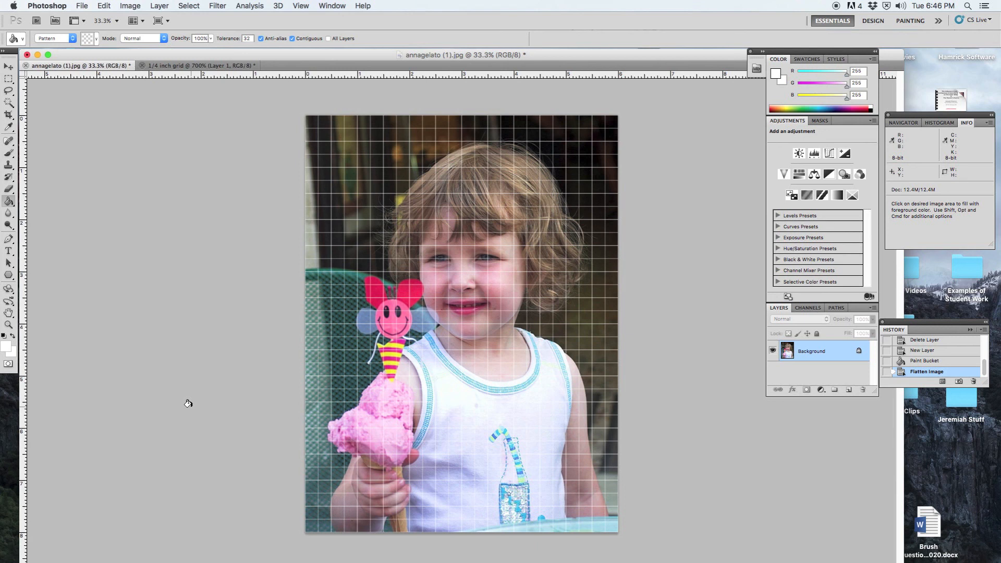
mouse_move(190, 399)
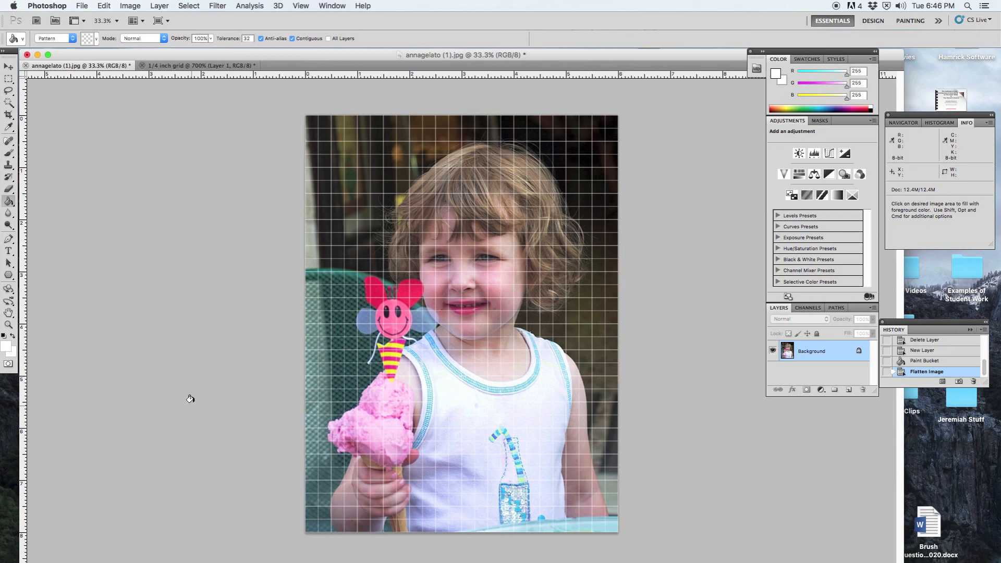